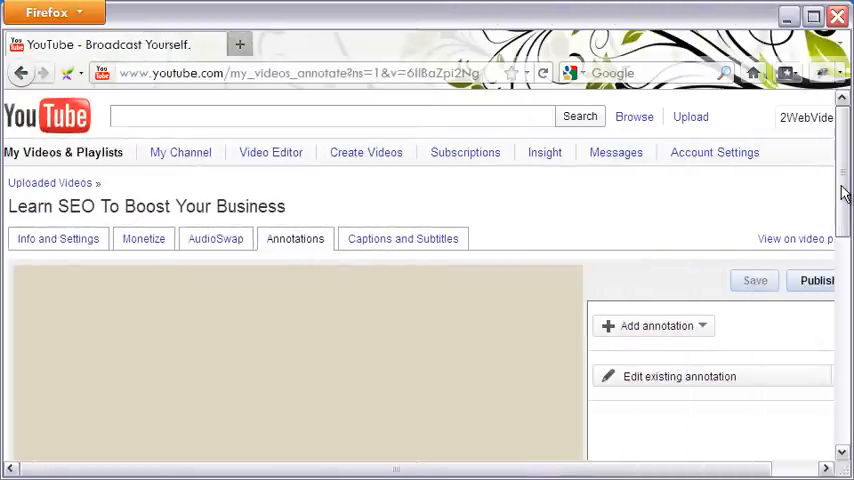
- Add a Spotlight annotation covering the 'Click Here To Start Now' button, starting at 2:17
scroll("down", 3)
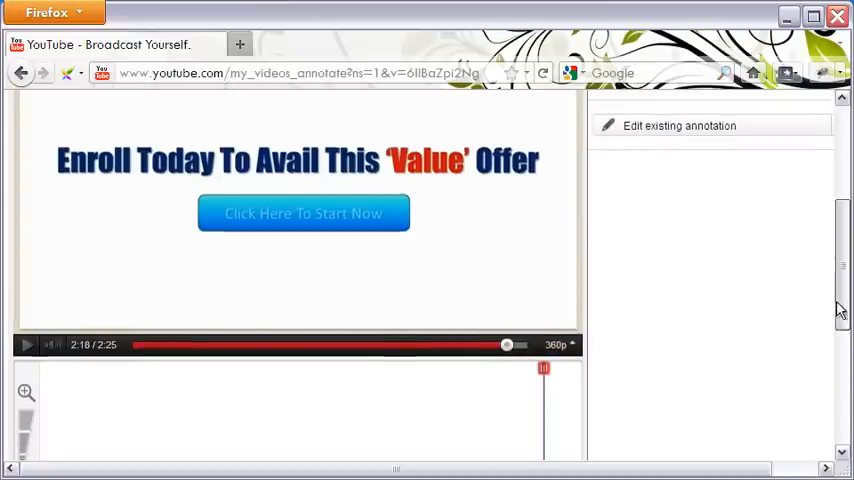
scroll("down", 3)
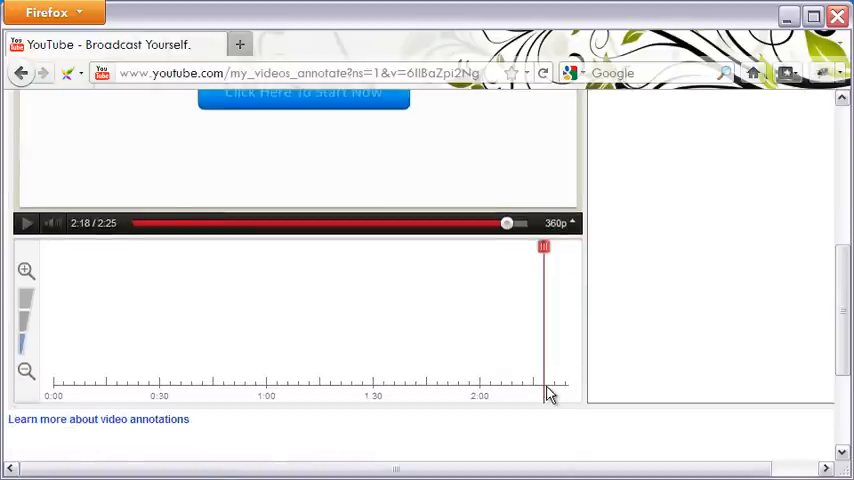
mouse_move(650, 376)
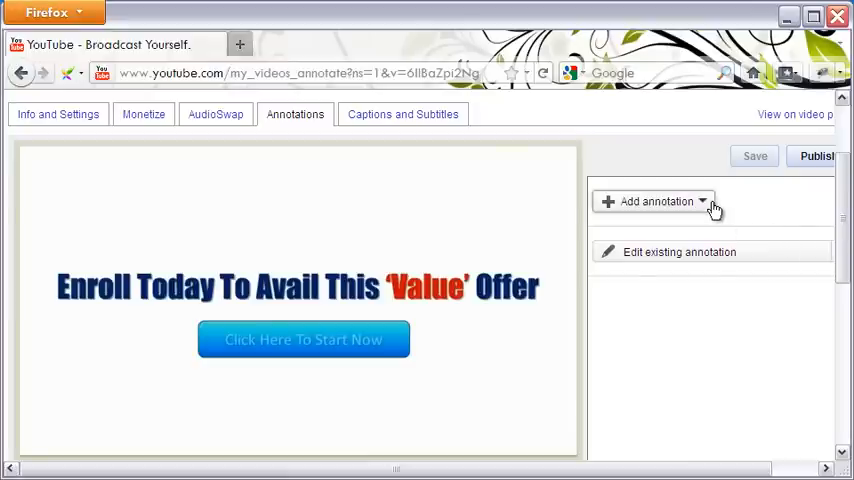
left_click(656, 200)
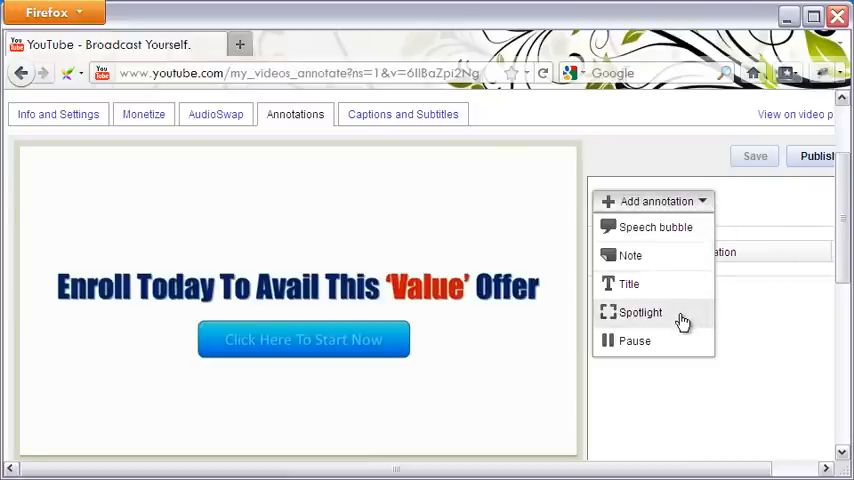
left_click(640, 312)
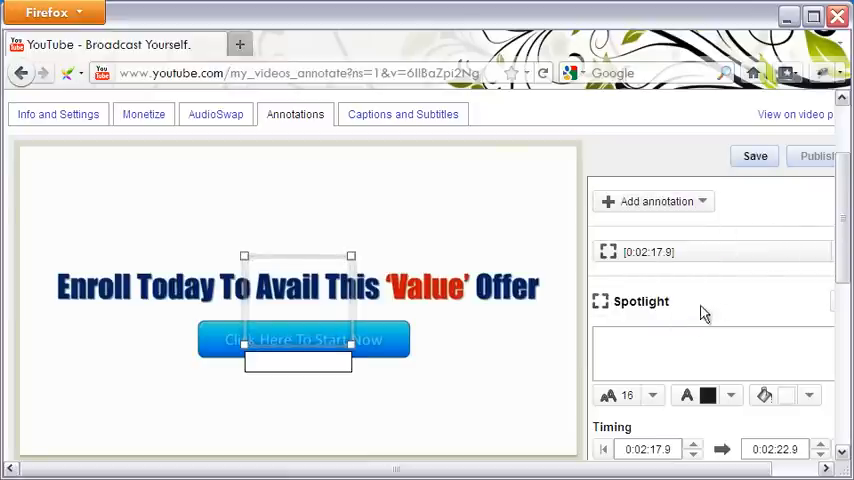
scroll("down", 3)
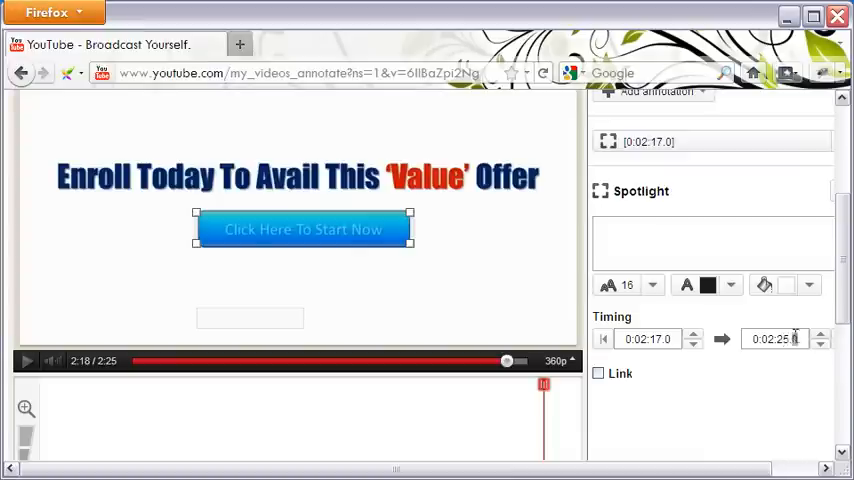
- Set the spotlight's end time to 0:02:25.0 and switch on its Link option
scroll("down", 3)
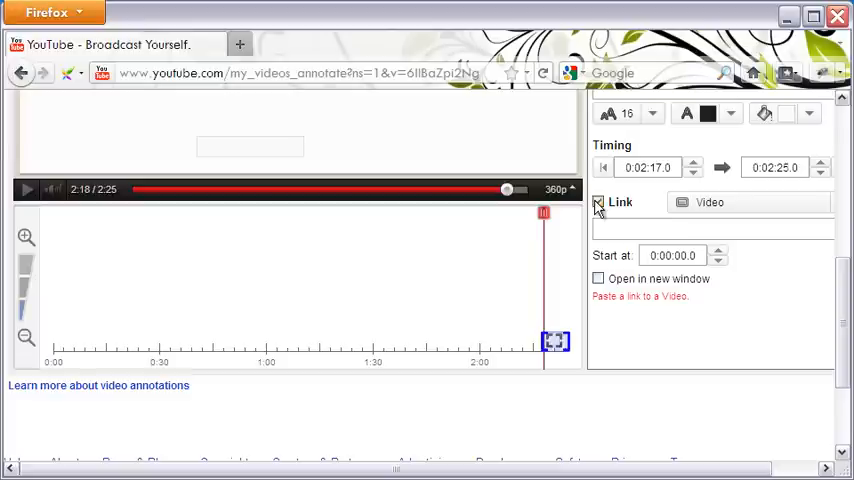
left_click(598, 202)
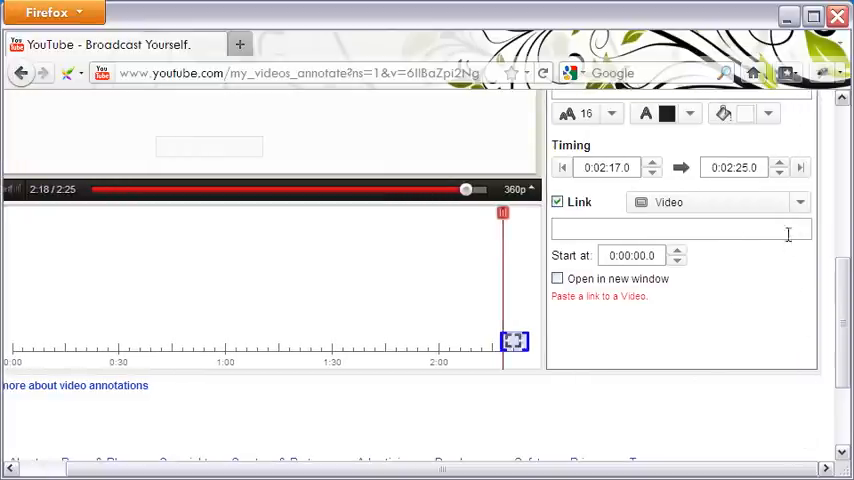
- Link the spotlight to the Channel '2webvideo', opening in a new window
left_click(798, 200)
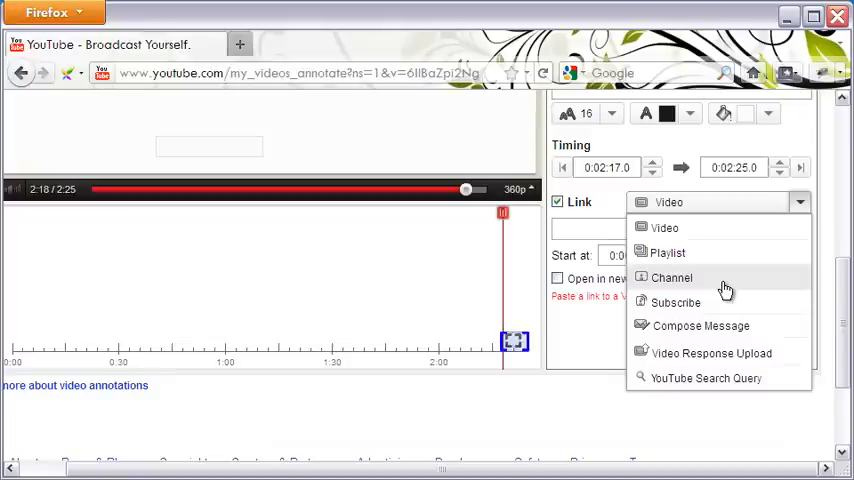
left_click(672, 278)
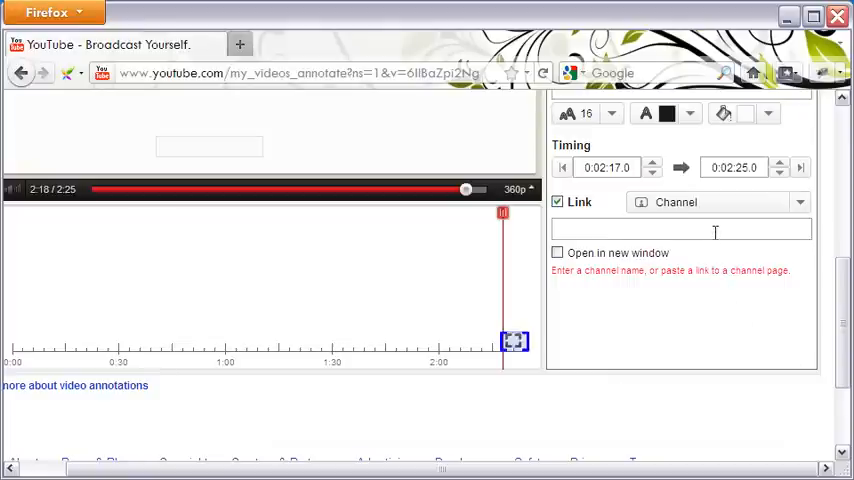
type("2w")
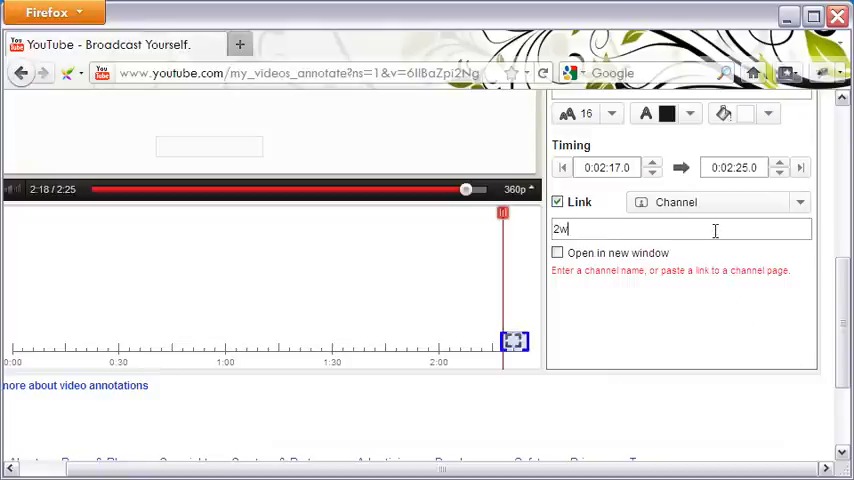
type("ebvideo")
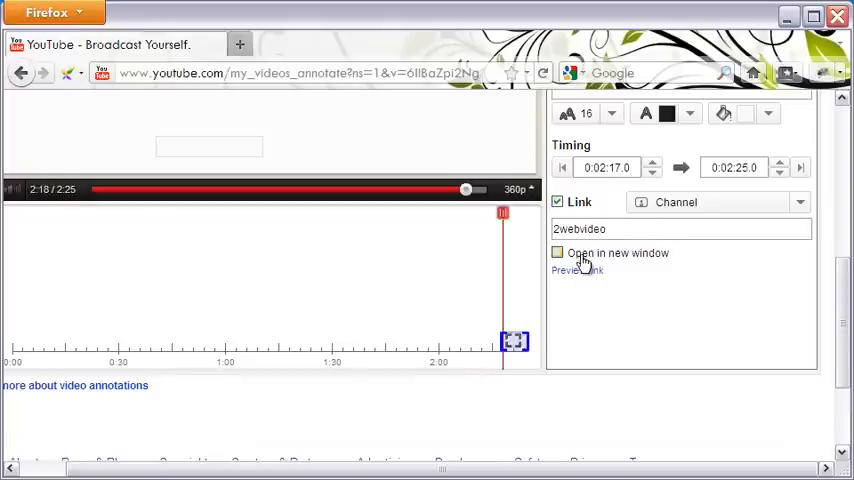
left_click(556, 252)
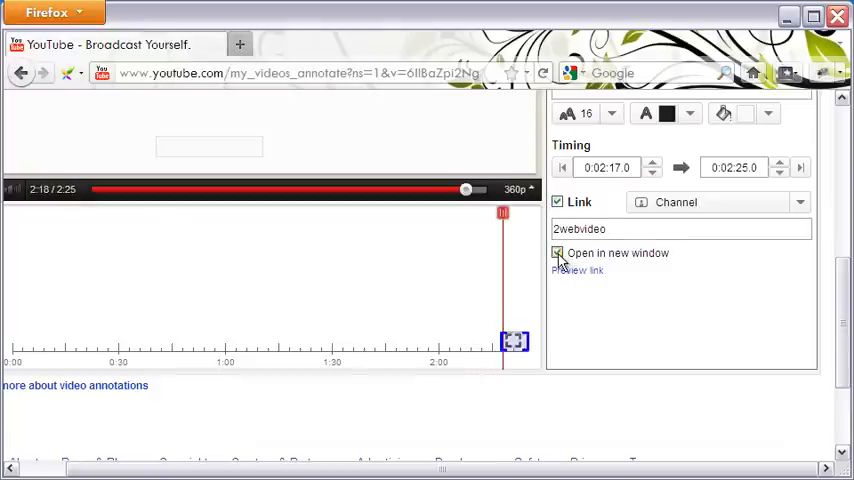
left_click(556, 252)
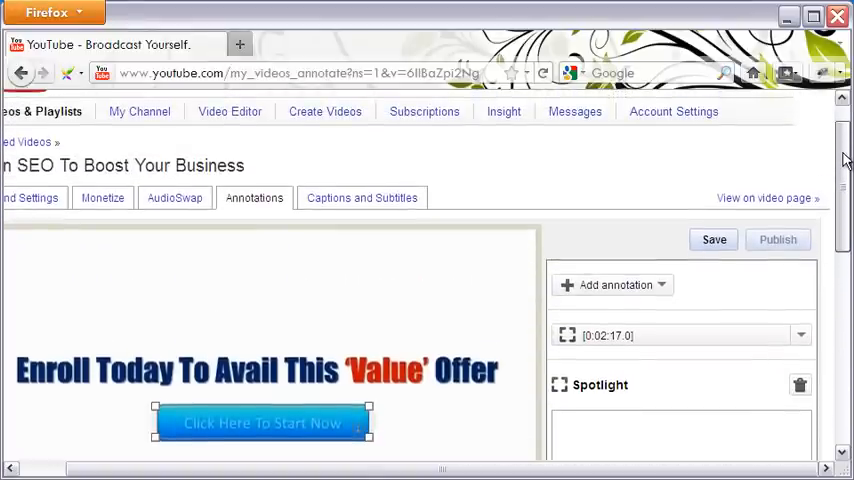
- Save and publish the spotlight annotation, then bring up options on the live-video link
left_click(714, 240)
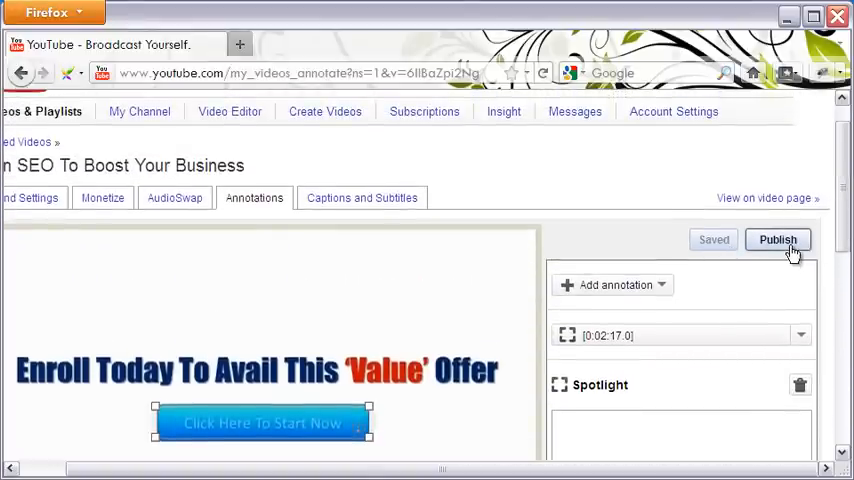
left_click(778, 240)
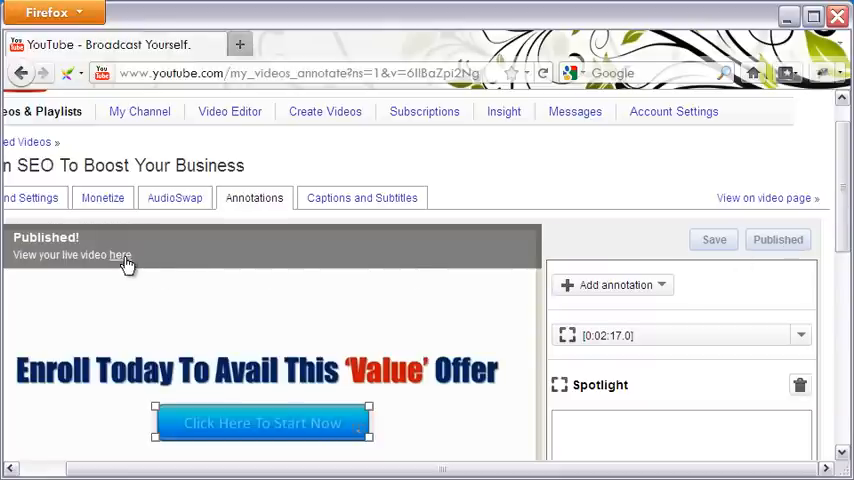
right_click(118, 256)
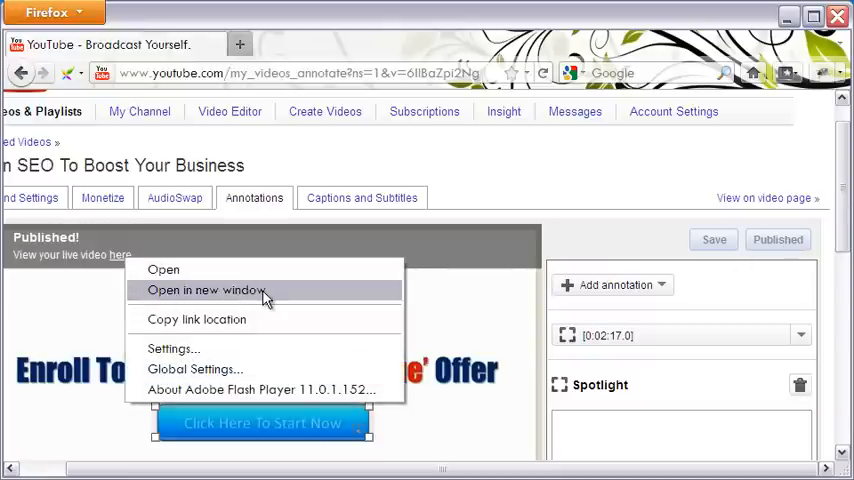
- View the live video in a new window and follow the spotlighted button to the 2WebVideo channel
left_click(204, 290)
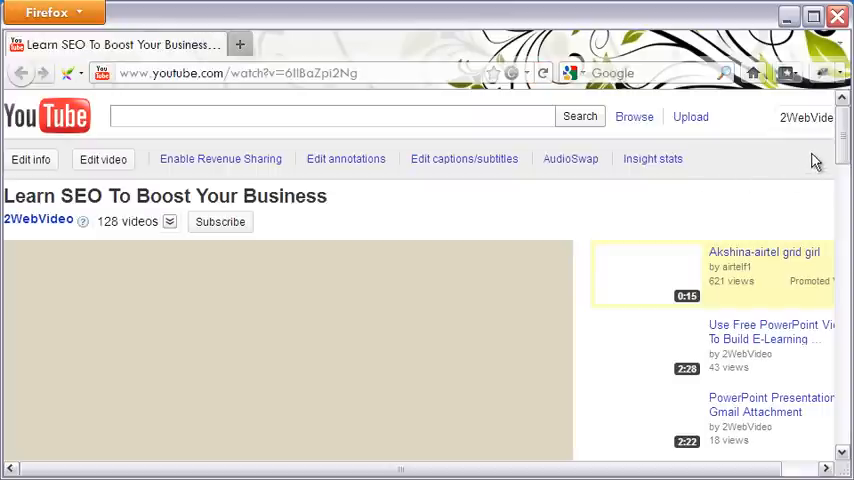
scroll("down", 3)
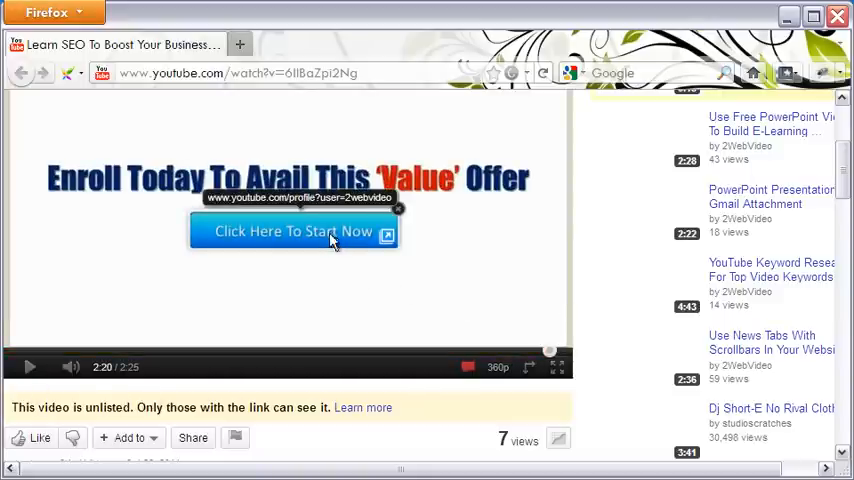
left_click(292, 232)
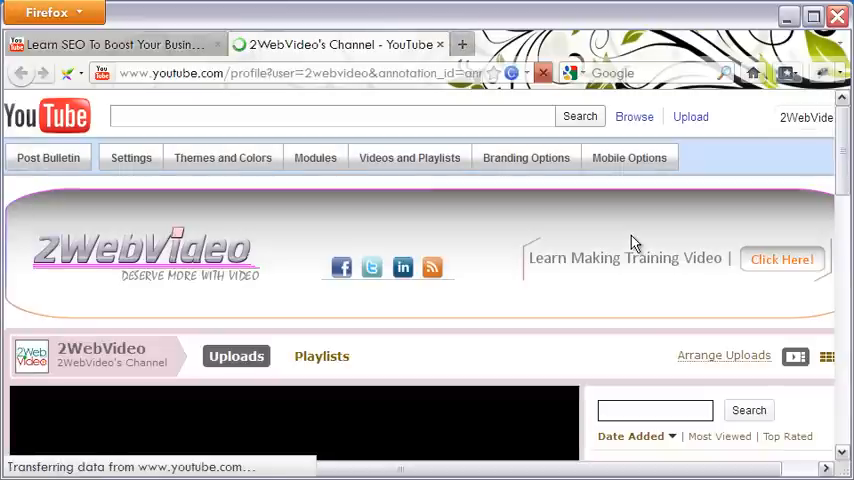